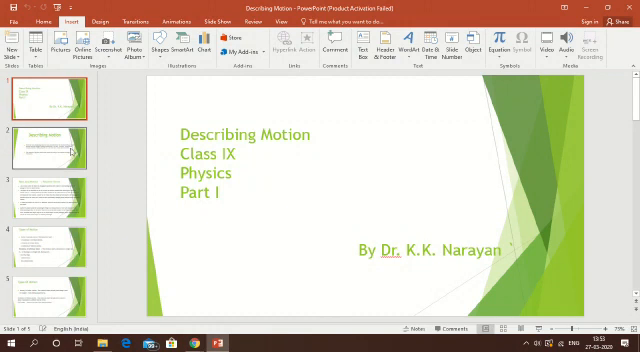
{"action": "mouse_move", "coordinate": [68, 150]}
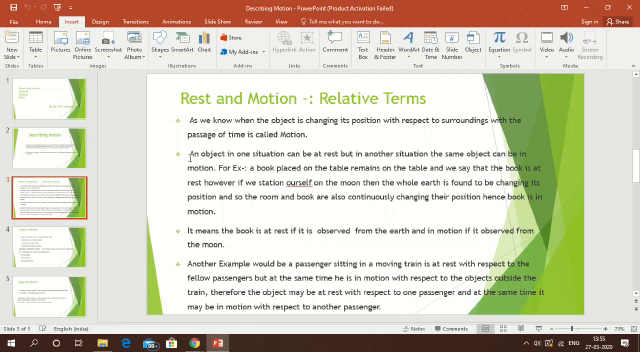
{"action": "mouse_move", "coordinate": [62, 236]}
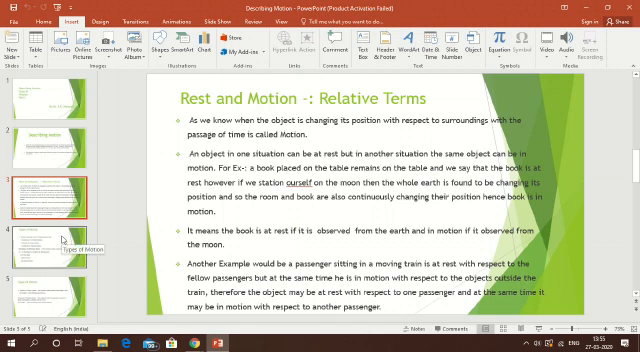